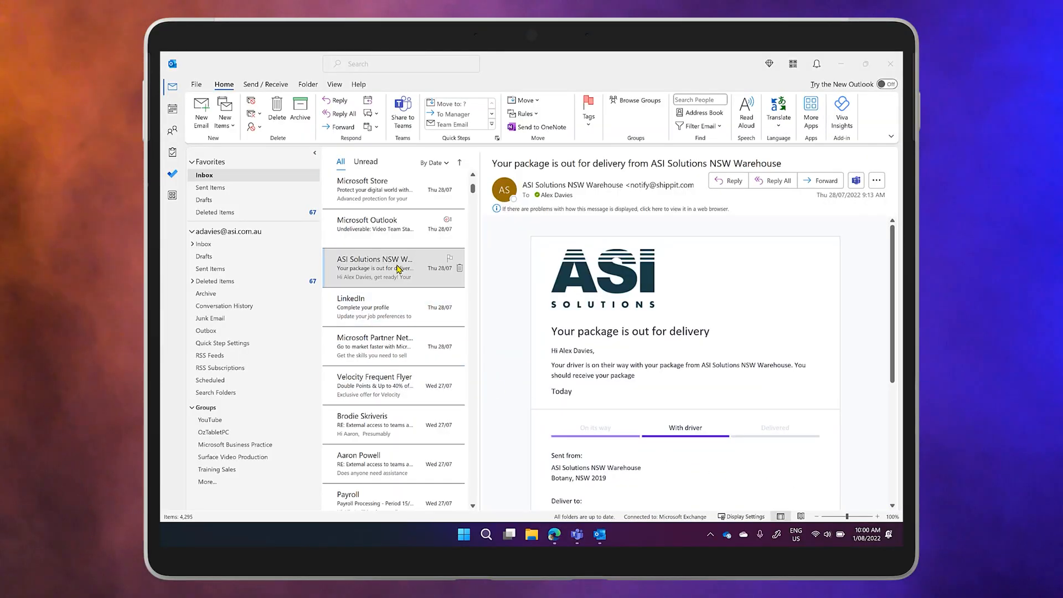
Step: Mark the ASI Solutions NSW Warehouse delivery email as unread in Outlook
right_click(393, 265)
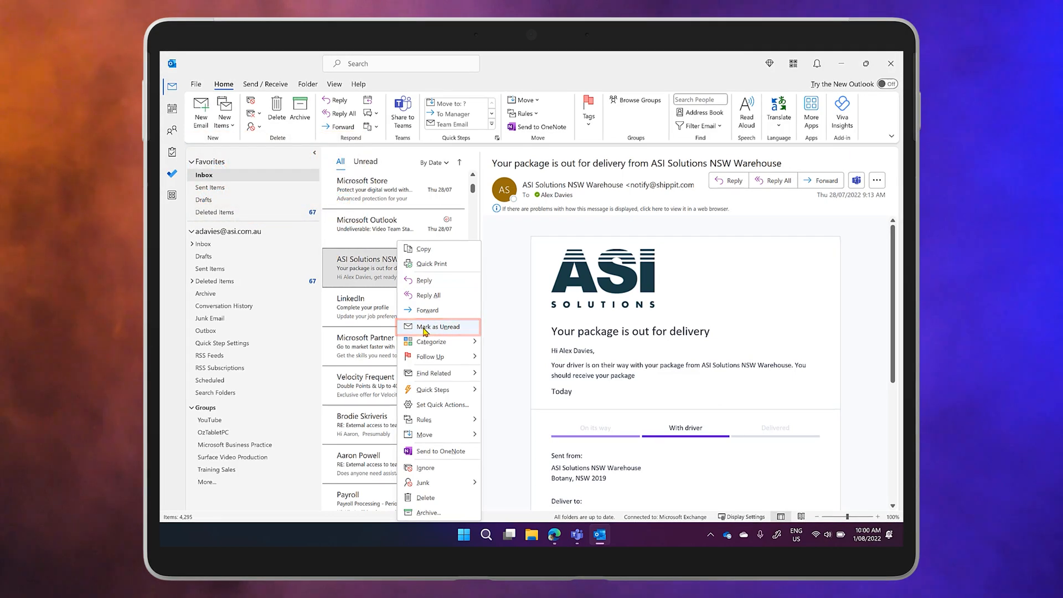
left_click(440, 327)
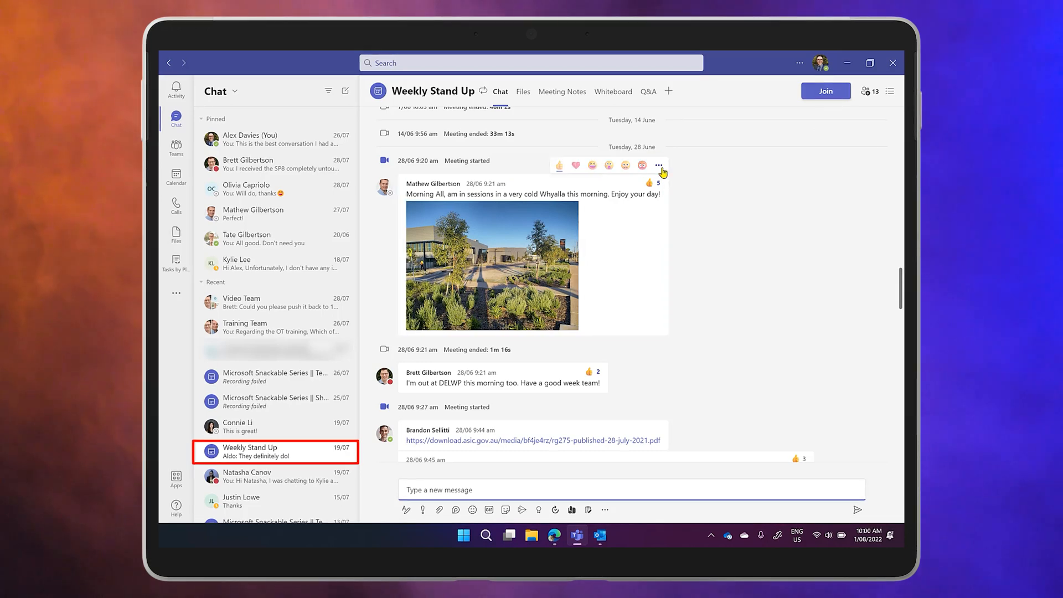
left_click(656, 165)
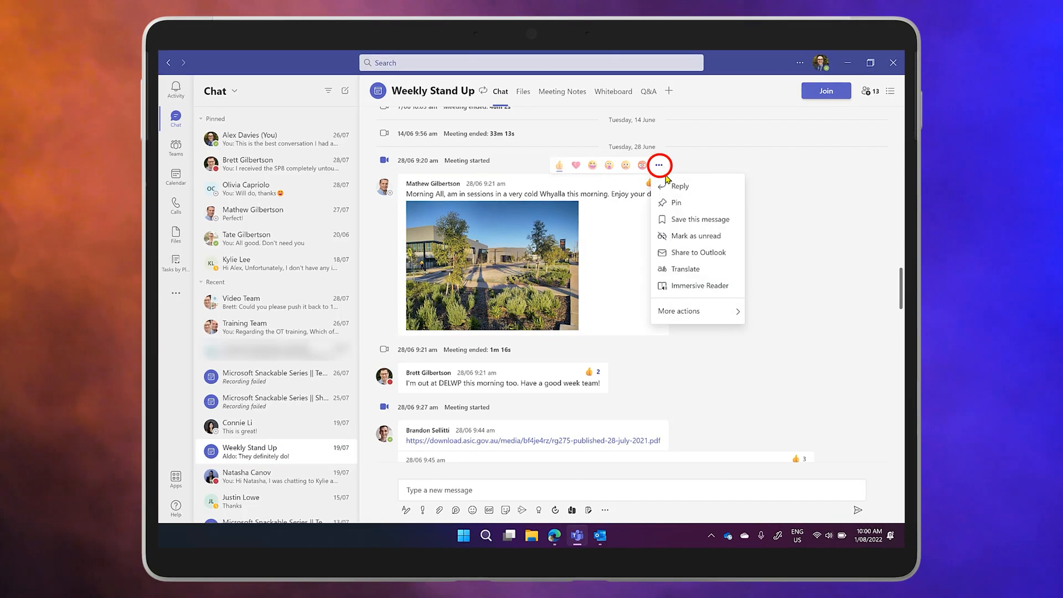
mouse_move(696, 238)
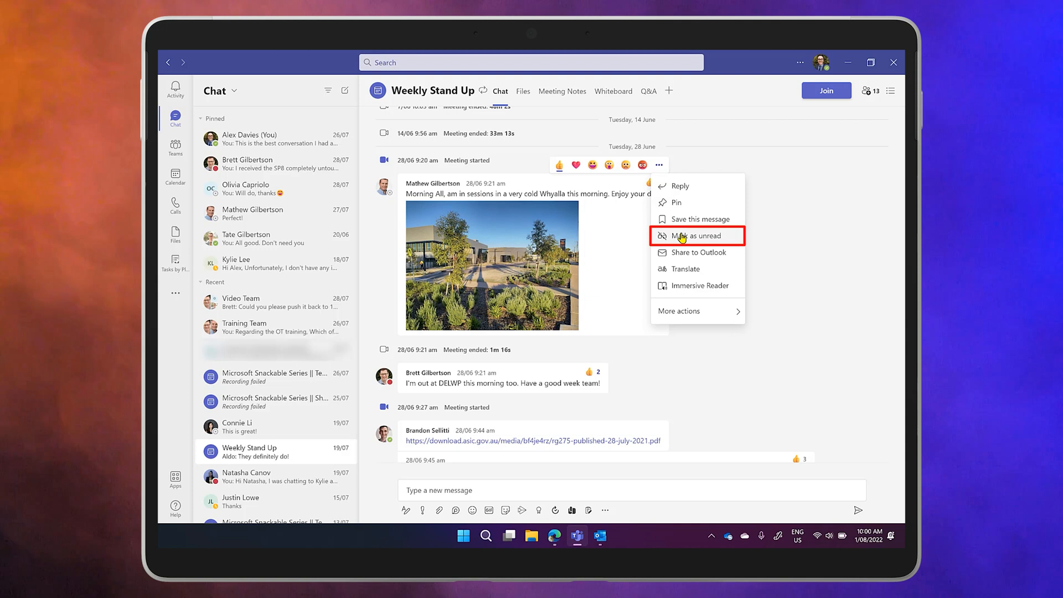
left_click(691, 236)
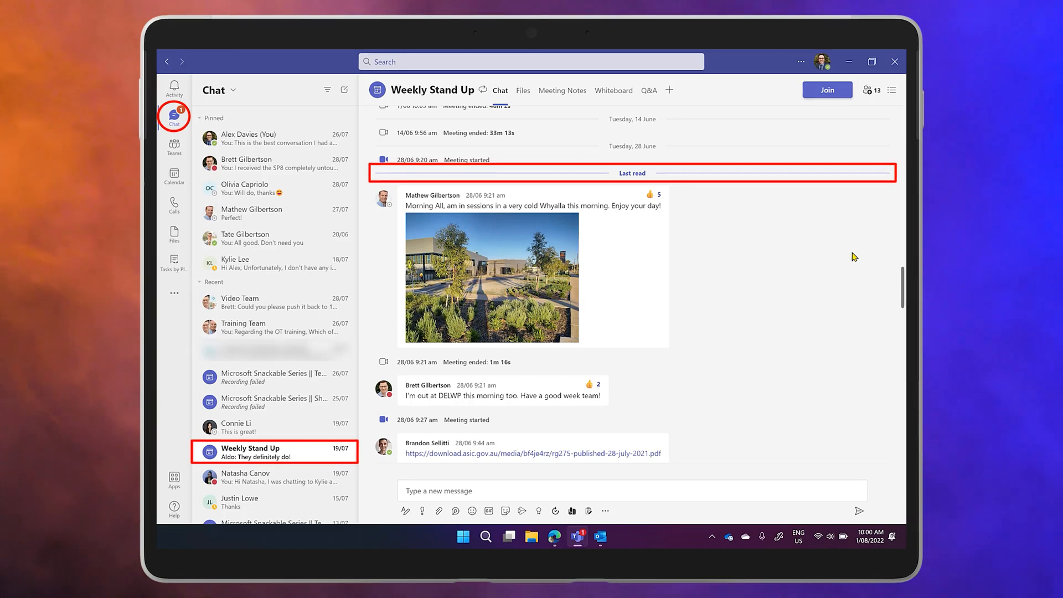
left_click(271, 164)
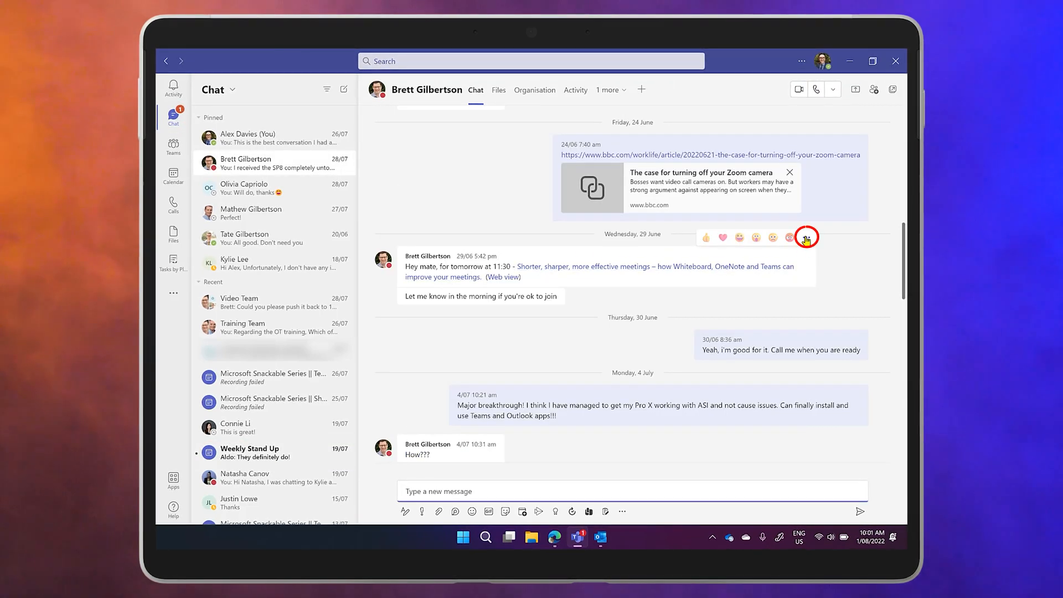
left_click(806, 237)
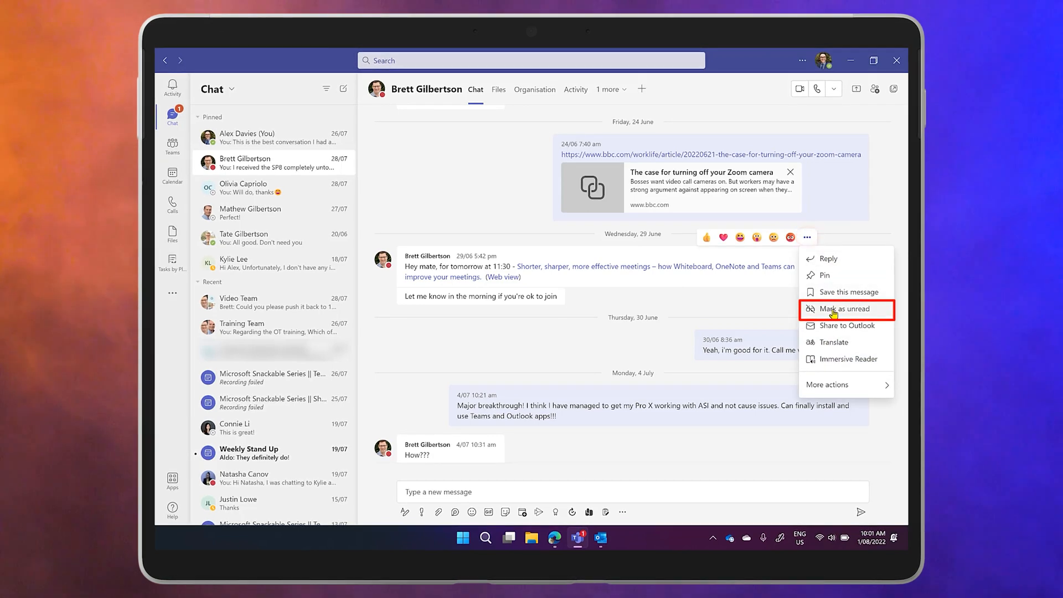
left_click(832, 309)
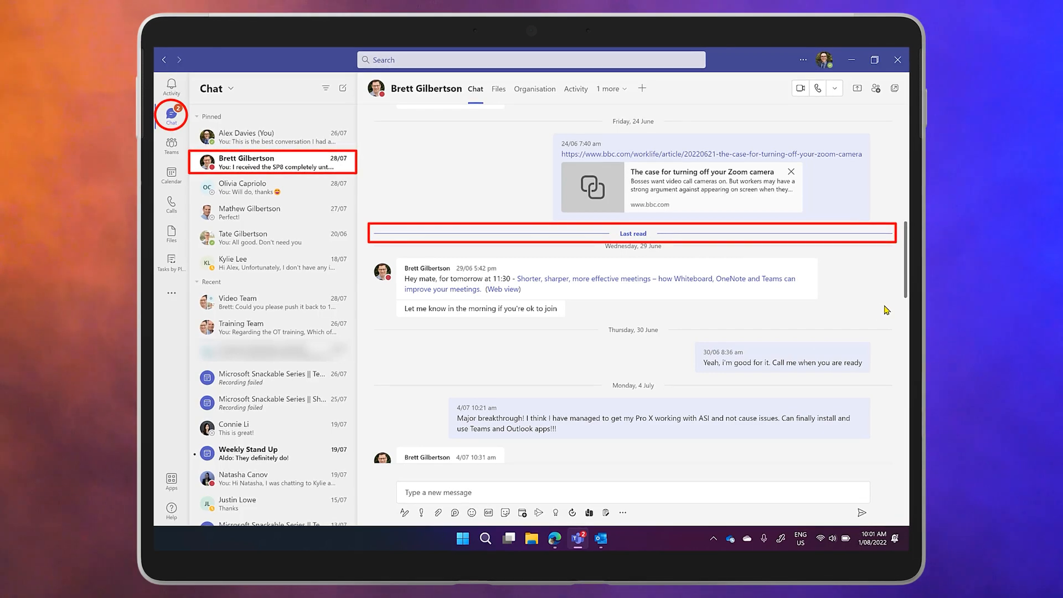
left_click(170, 148)
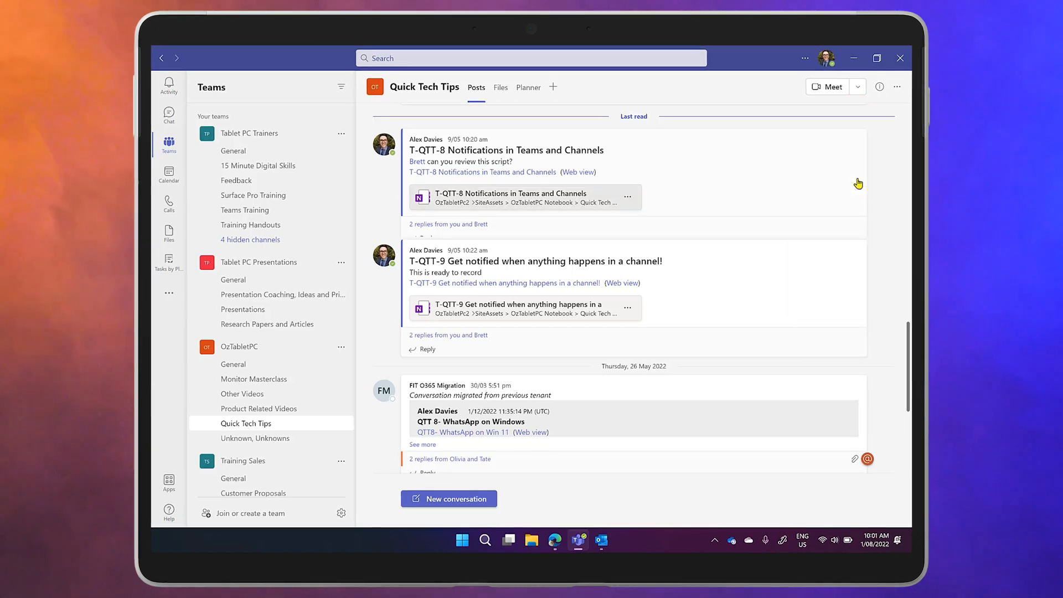
Step: Scroll through the Quick Tech Tips channel posts past the Last read line
scroll("down", 3)
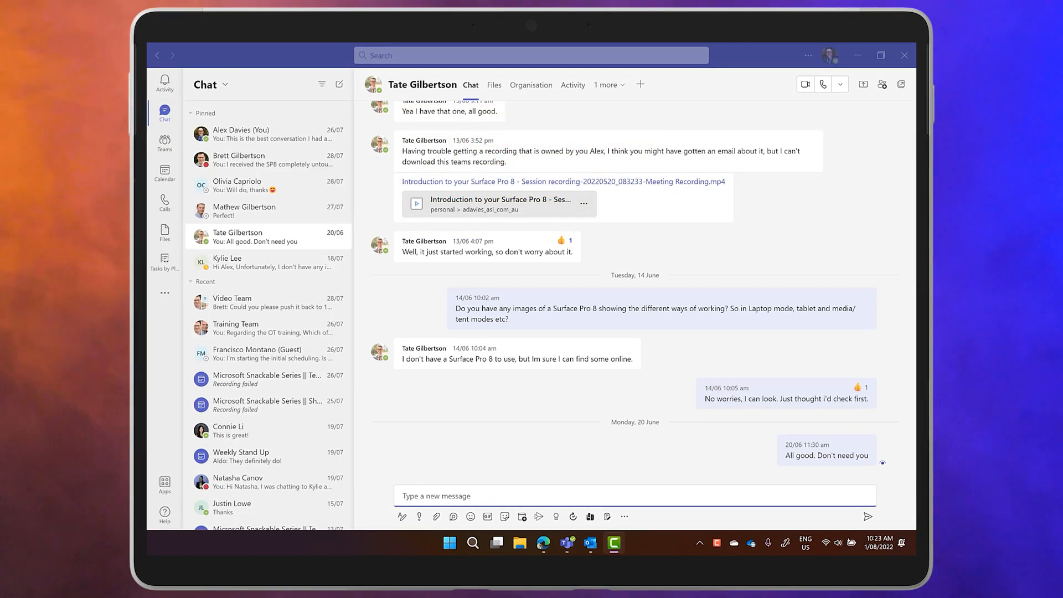
mouse_move(768, 445)
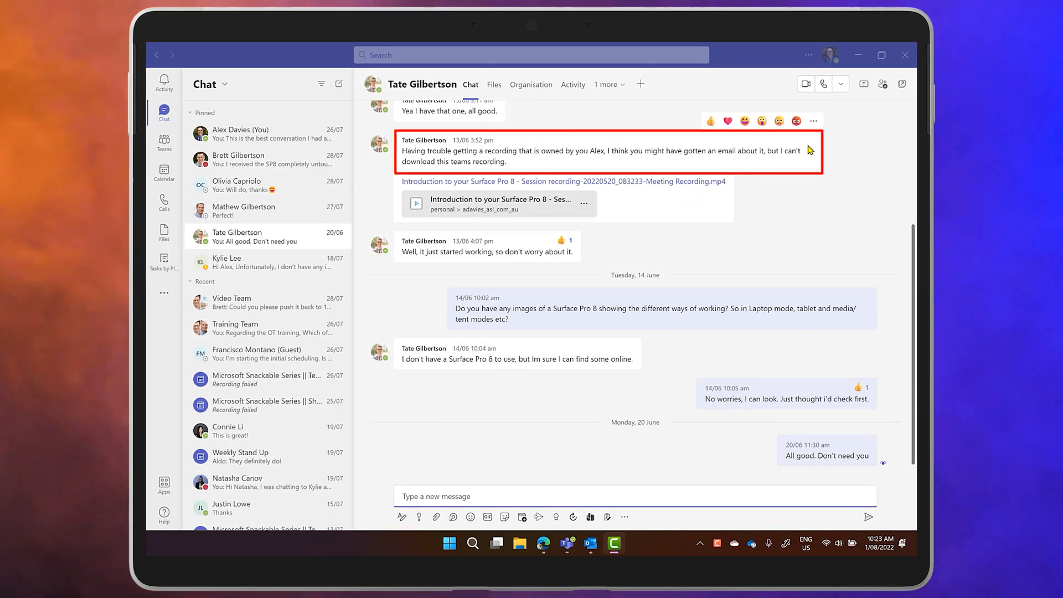
mouse_move(812, 121)
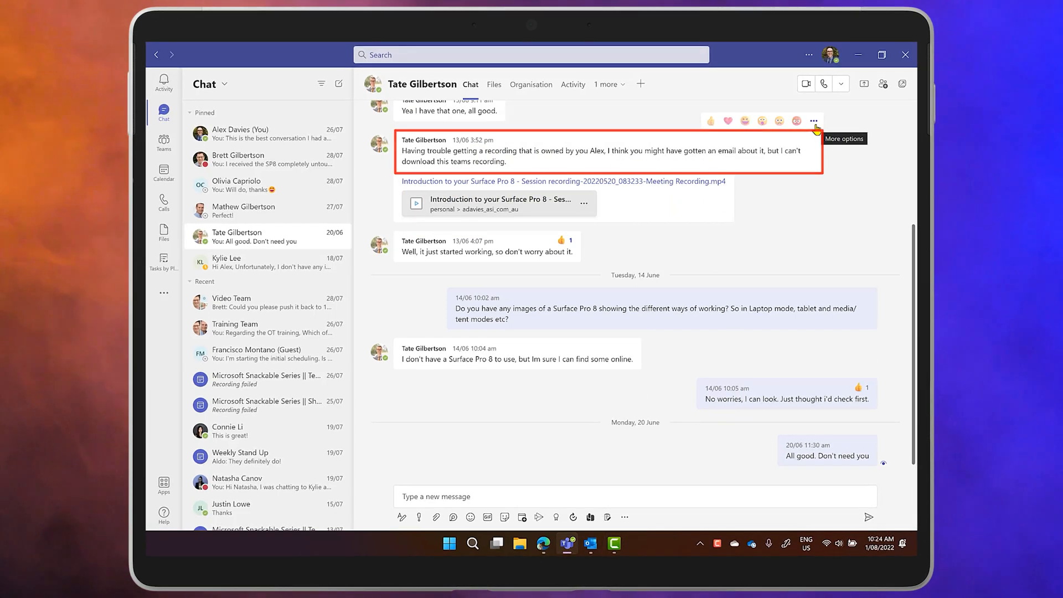
left_click(814, 122)
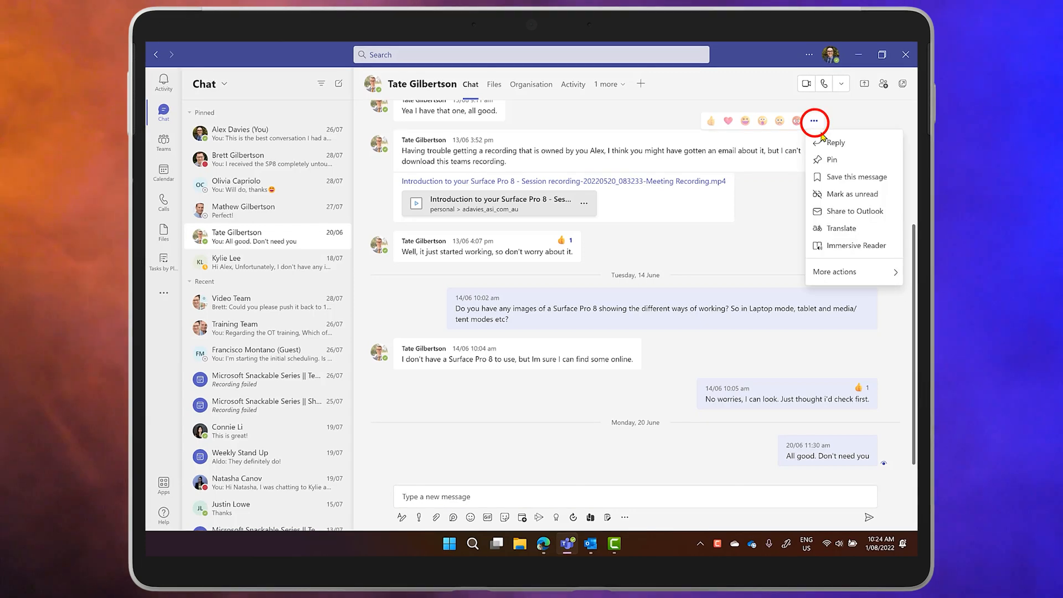
left_click(832, 143)
type("Did we get an ans")
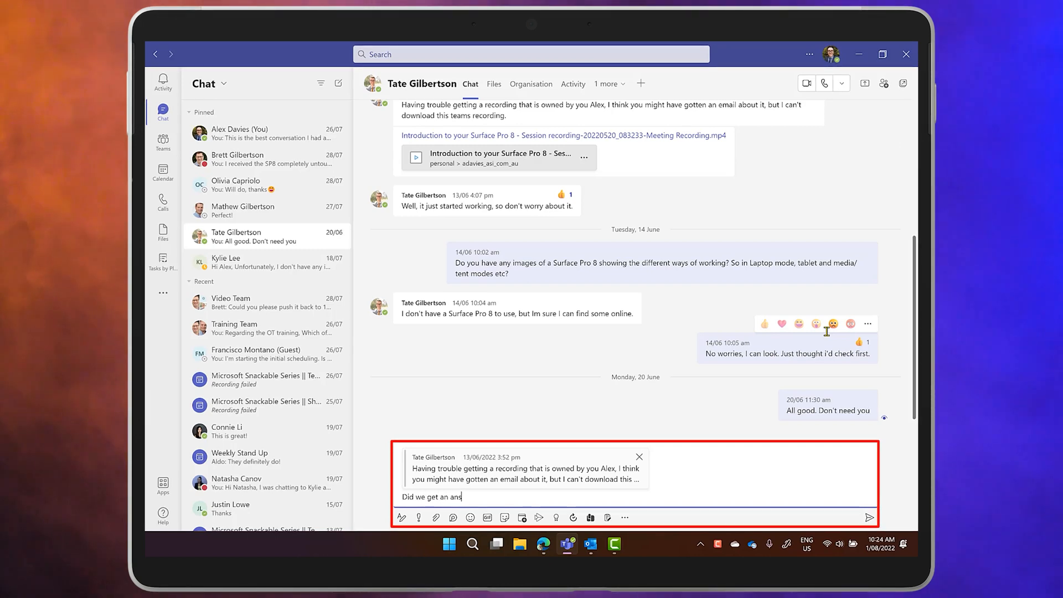
Step: Finish the quoted reply so it reads "Did we get an answer to this"
type("wer to this")
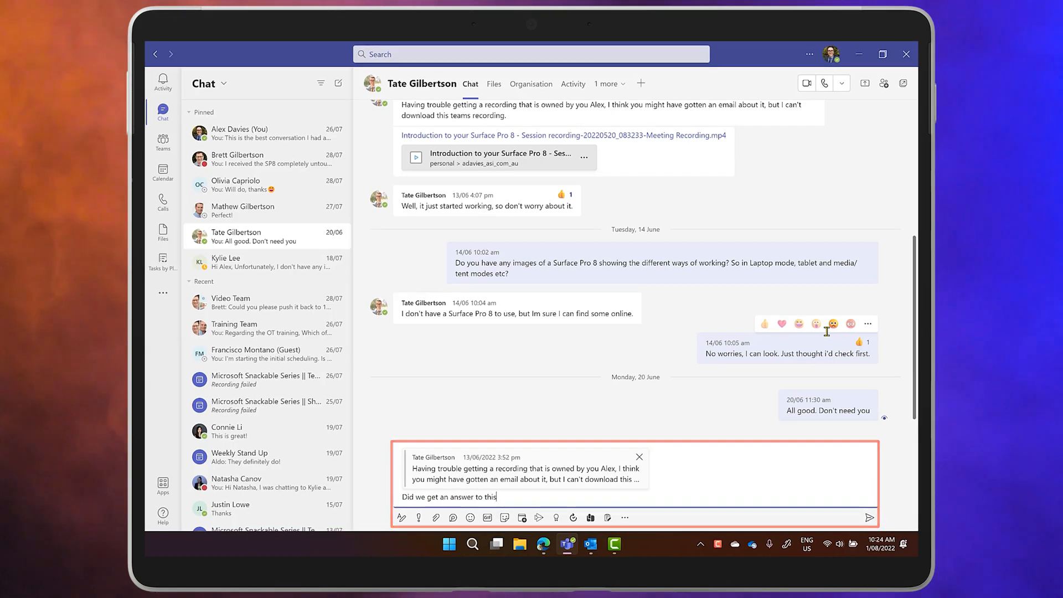